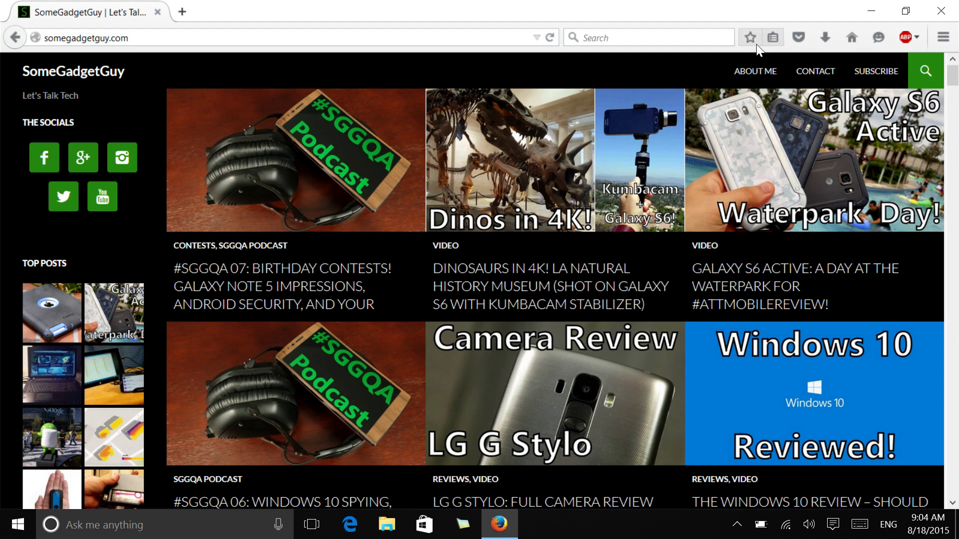
mouse_move(741, 44)
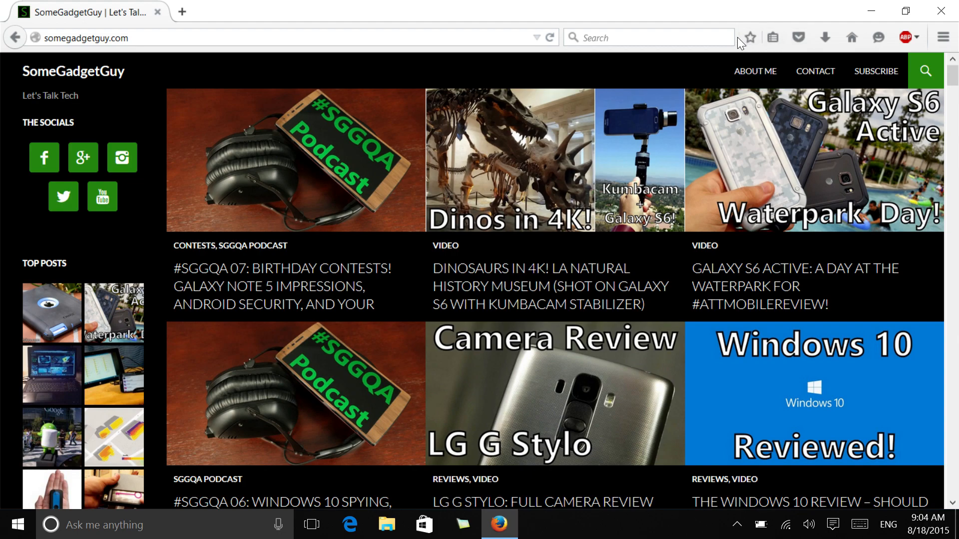
mouse_move(851, 38)
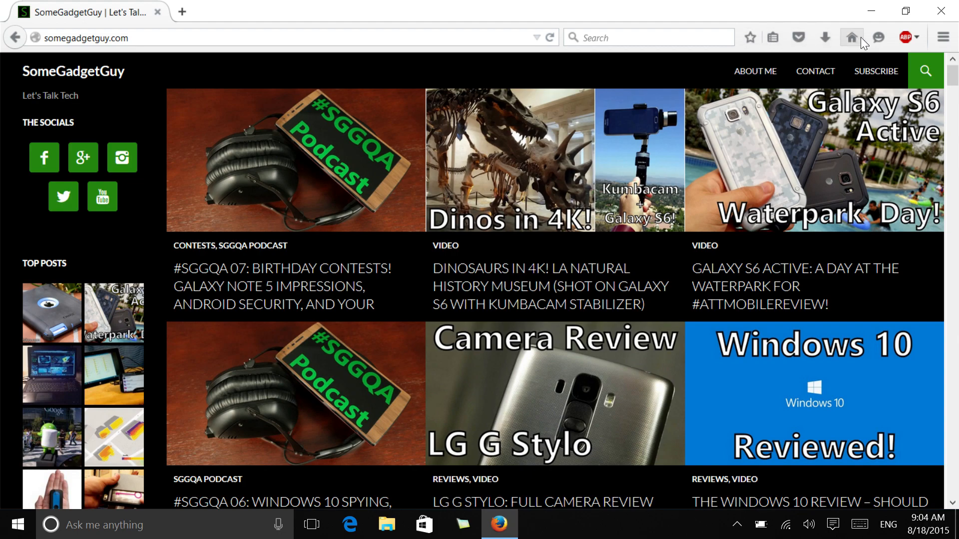
mouse_move(743, 31)
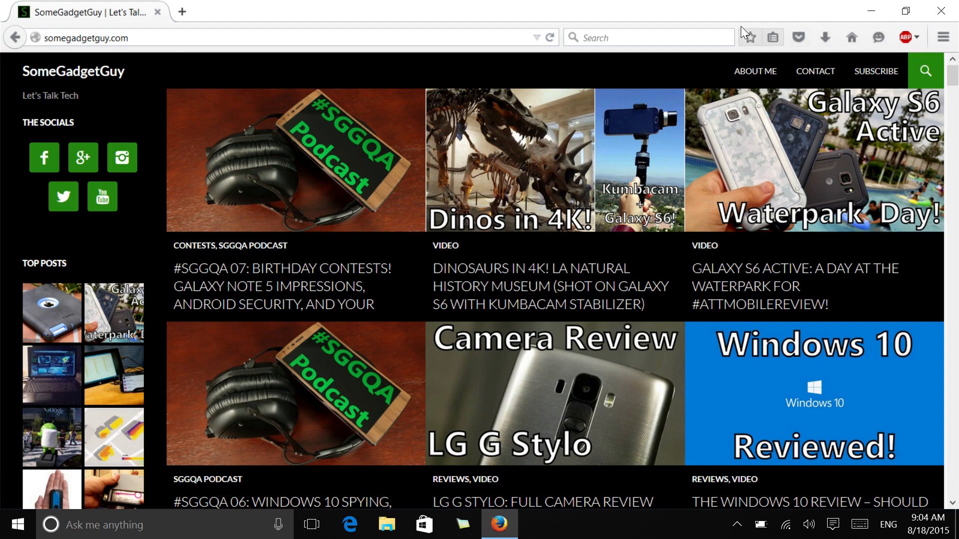
mouse_move(825, 38)
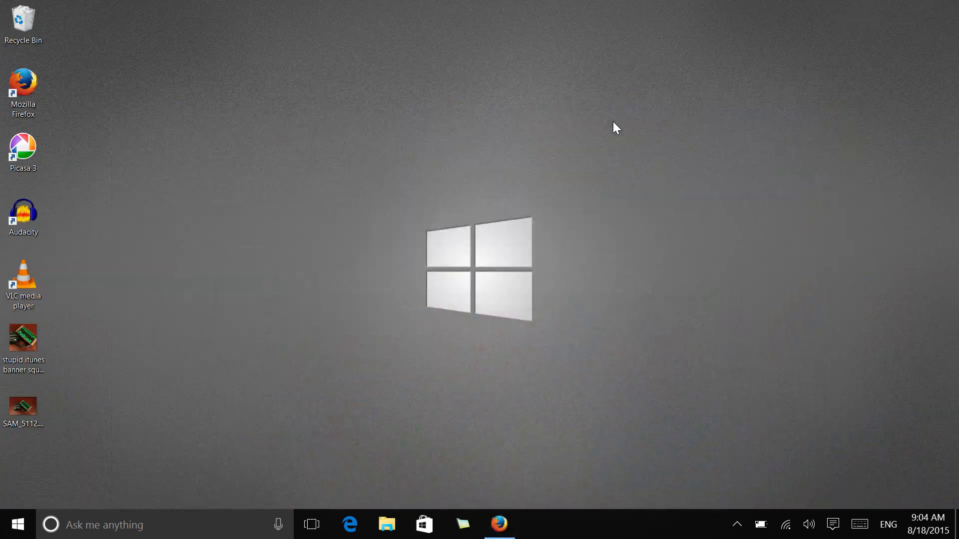
mouse_move(169, 291)
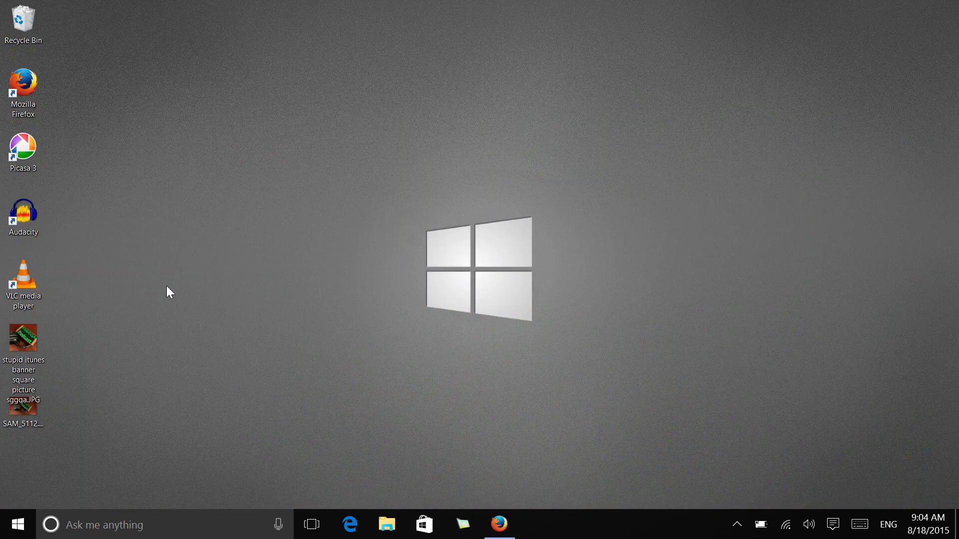
Try the desktop context menu, then show the Action Center's Mail notifications and quick actions.
right_click(169, 291)
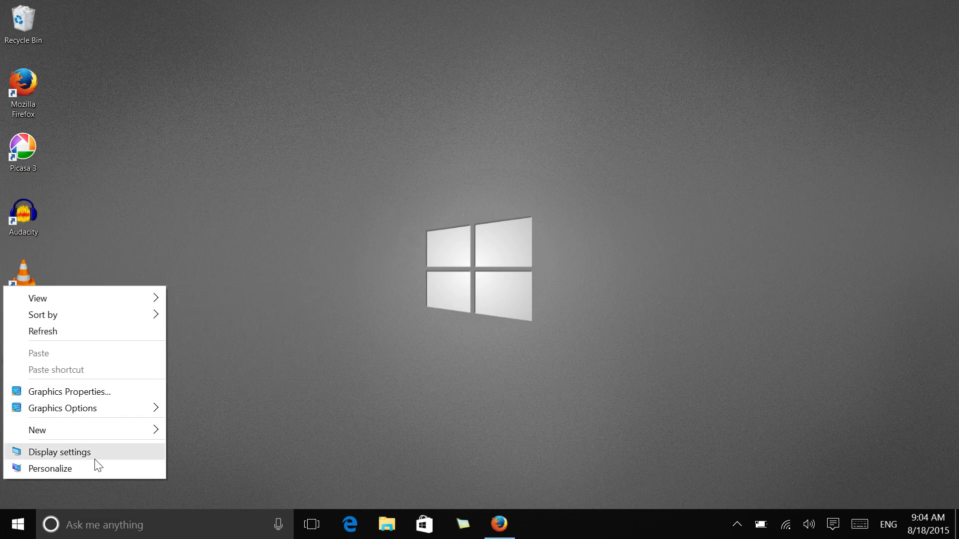
mouse_move(253, 468)
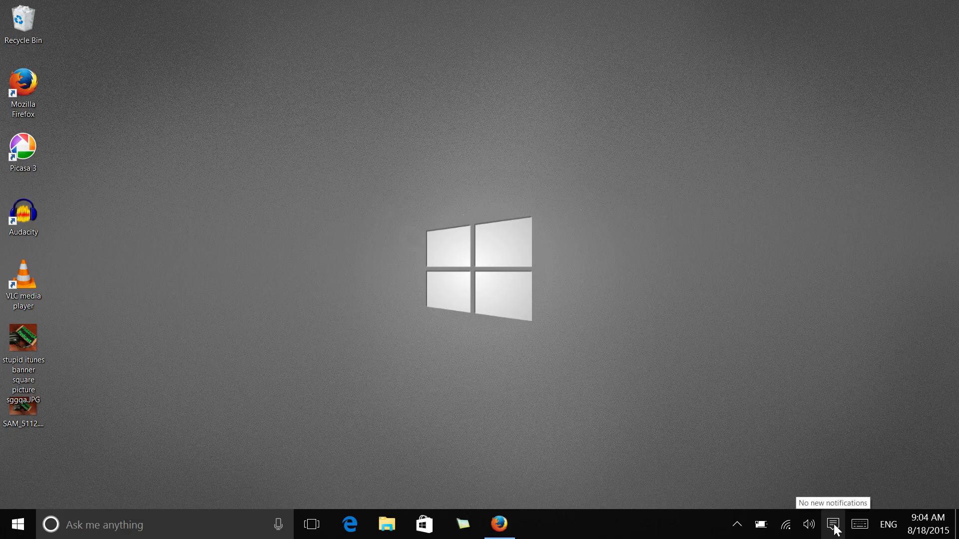
click(832, 525)
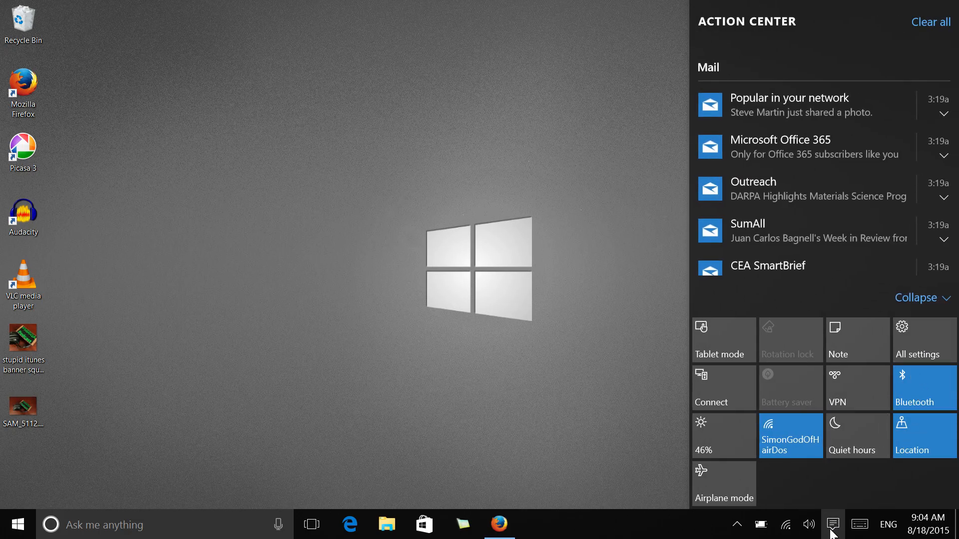
Go from Action Center's All settings into System to reach the Display page.
click(915, 354)
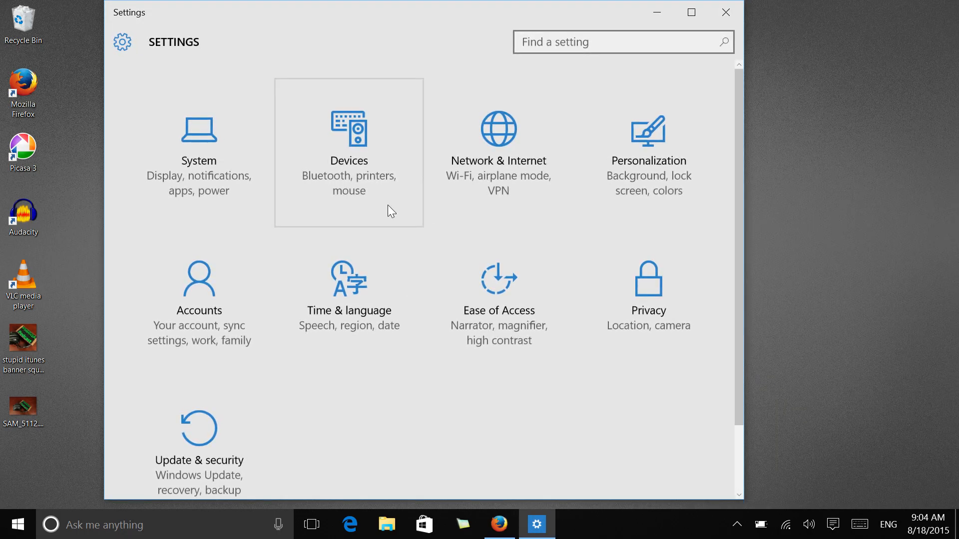
mouse_move(204, 150)
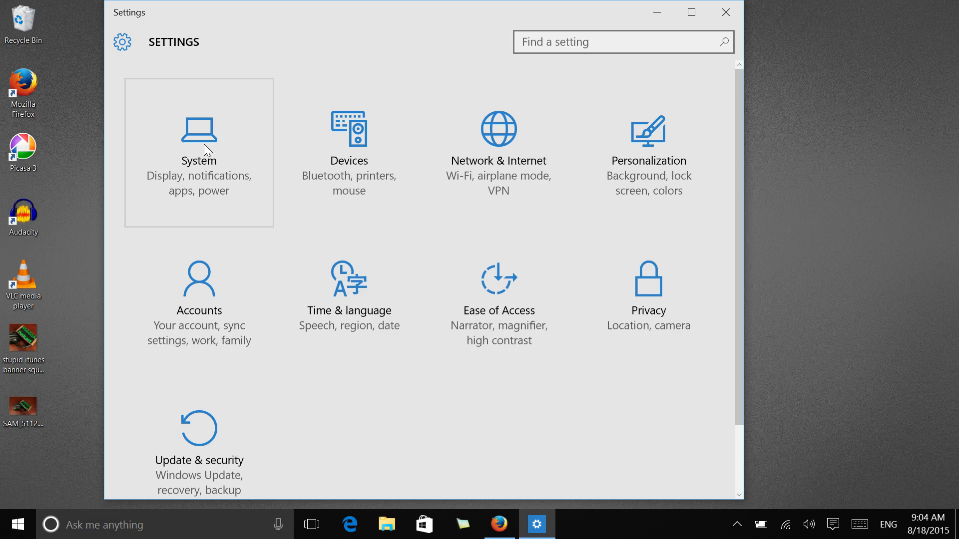
click(198, 153)
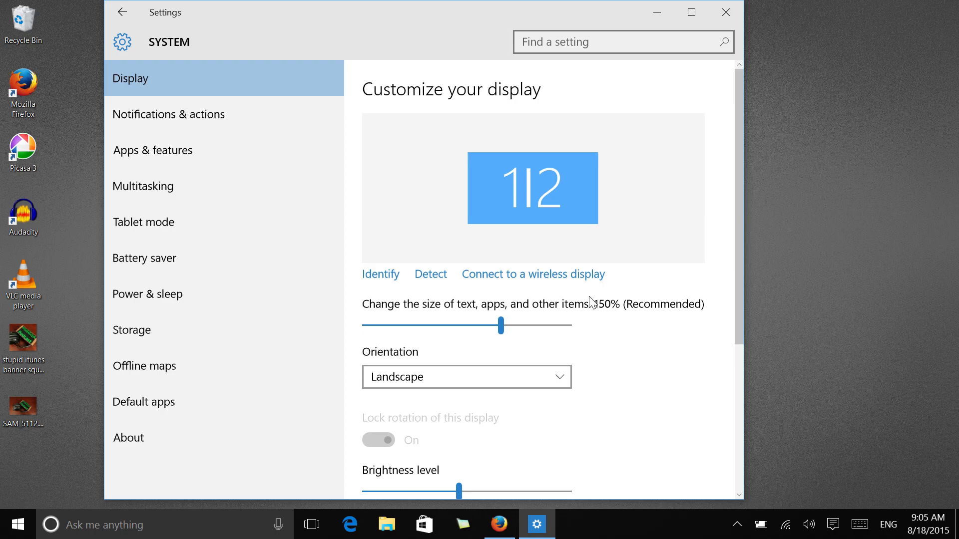
Lower text and app size from 150% to 100%, apply, and choose to sign out later.
drag(502, 326, 404, 322)
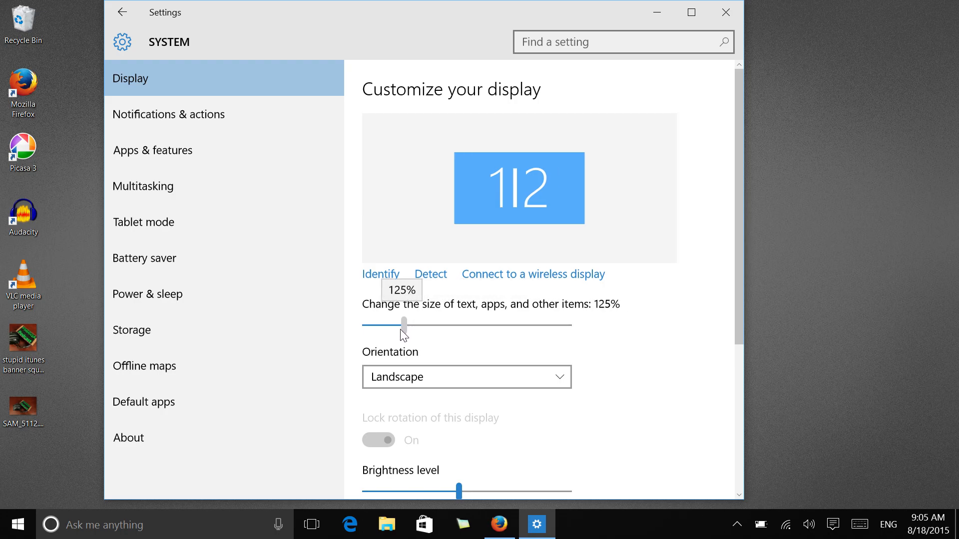
drag(404, 323, 365, 325)
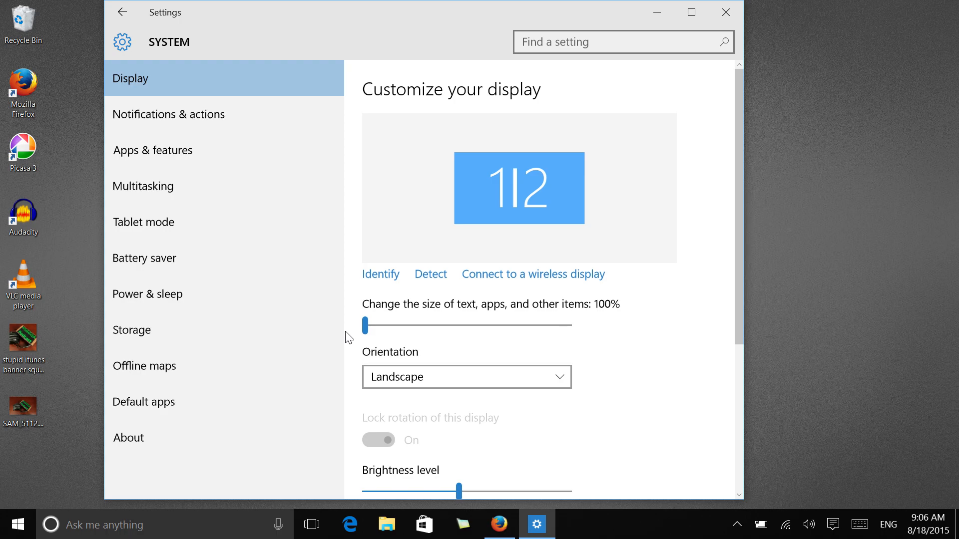
scroll(down, 3)
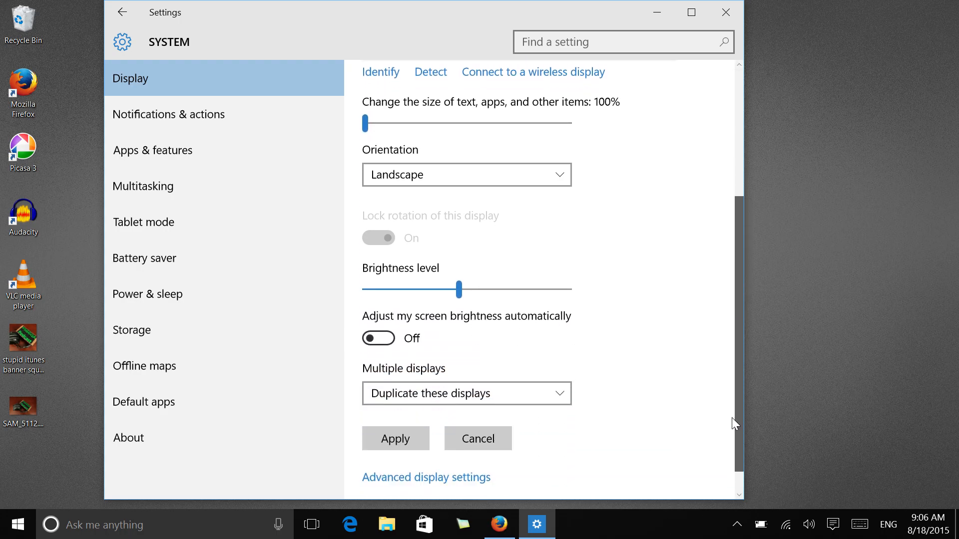
click(395, 439)
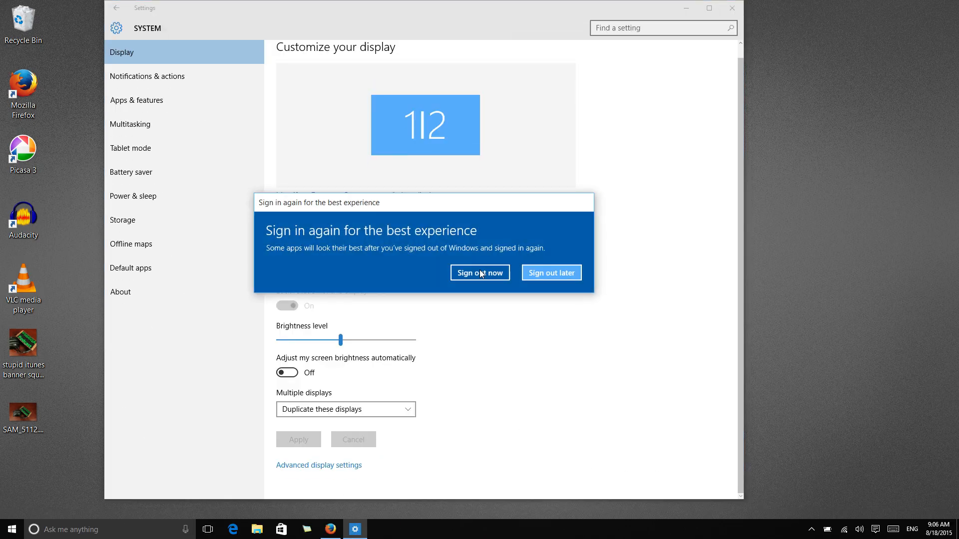
mouse_move(528, 281)
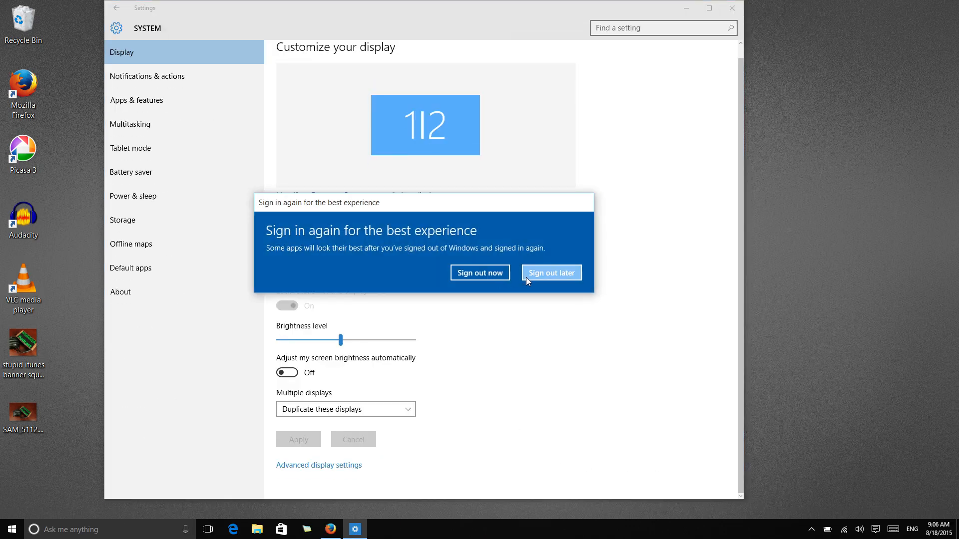
click(550, 272)
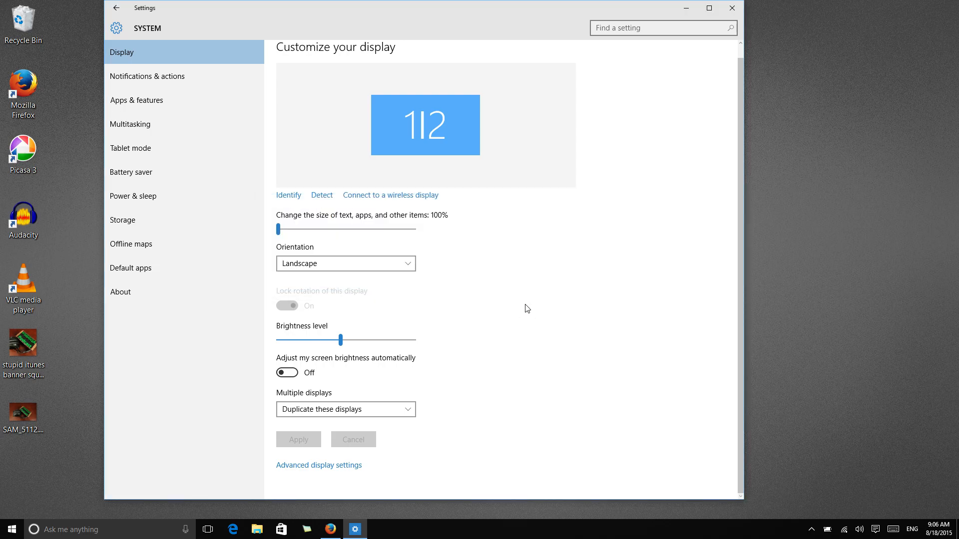
mouse_move(524, 311)
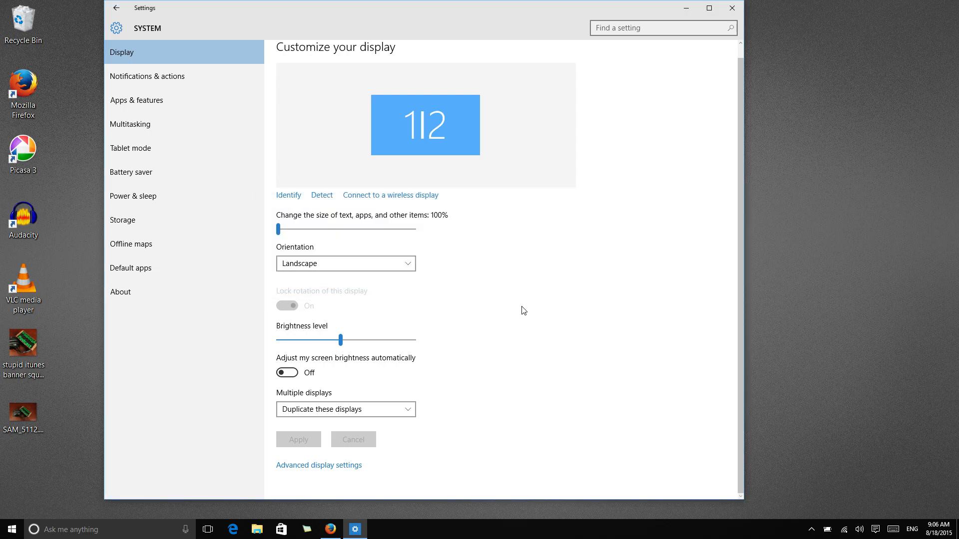
mouse_move(521, 318)
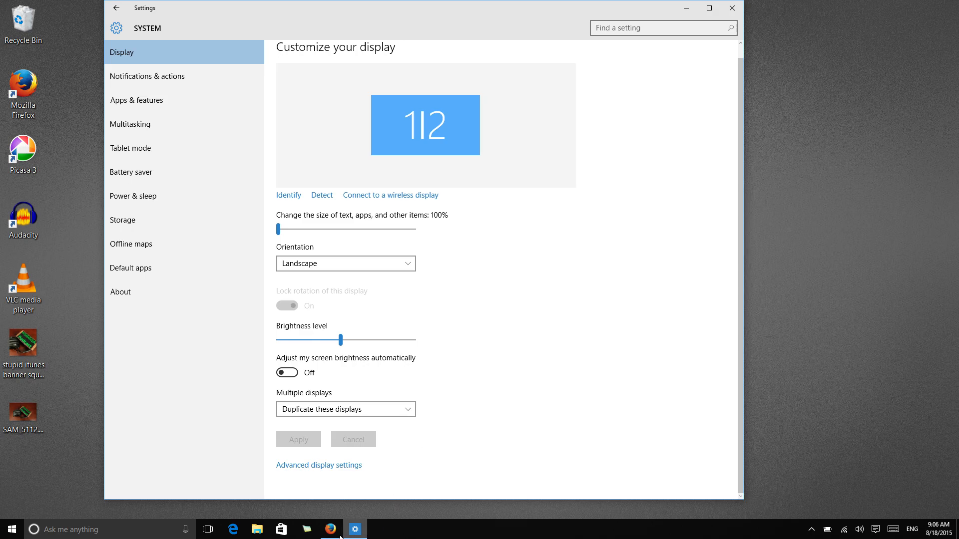
Restore Firefox to view the SomeGadgetGuy page at 100% scaling.
click(330, 530)
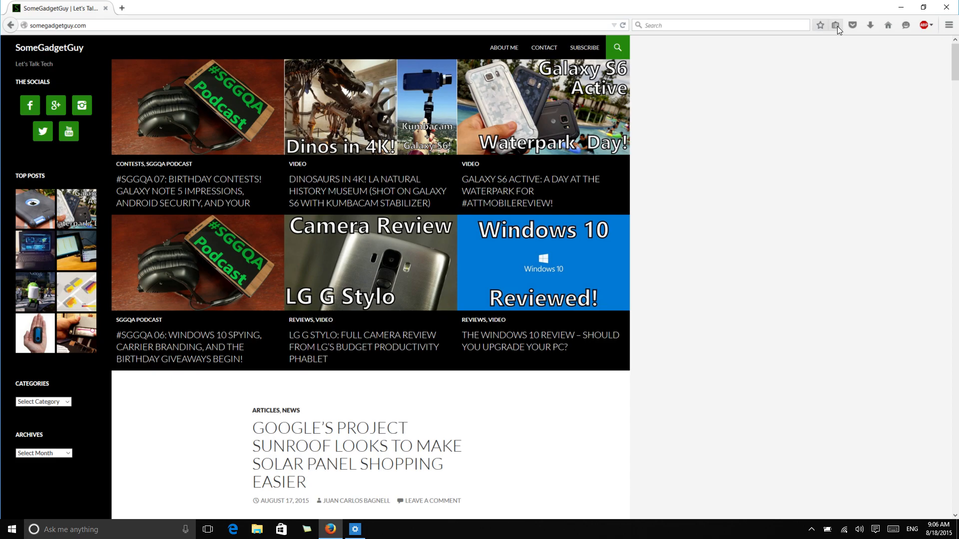
mouse_move(906, 24)
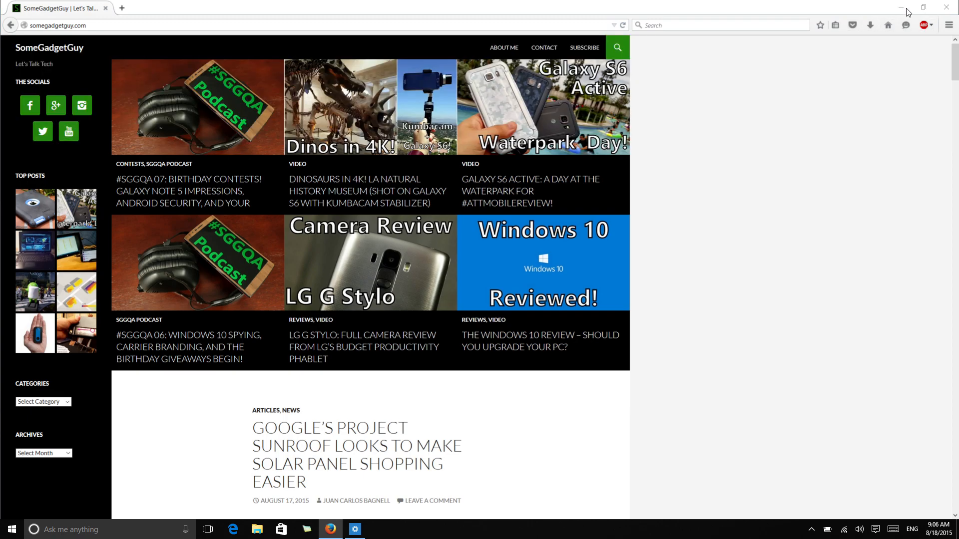
Minimize Firefox, set scaling to 125%, apply, and postpone signing out.
click(354, 530)
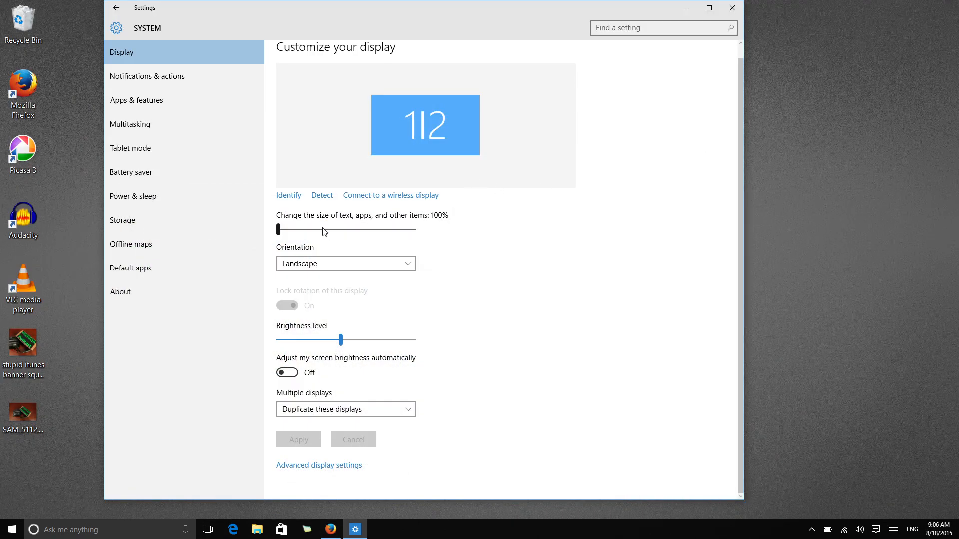
drag(278, 229, 300, 229)
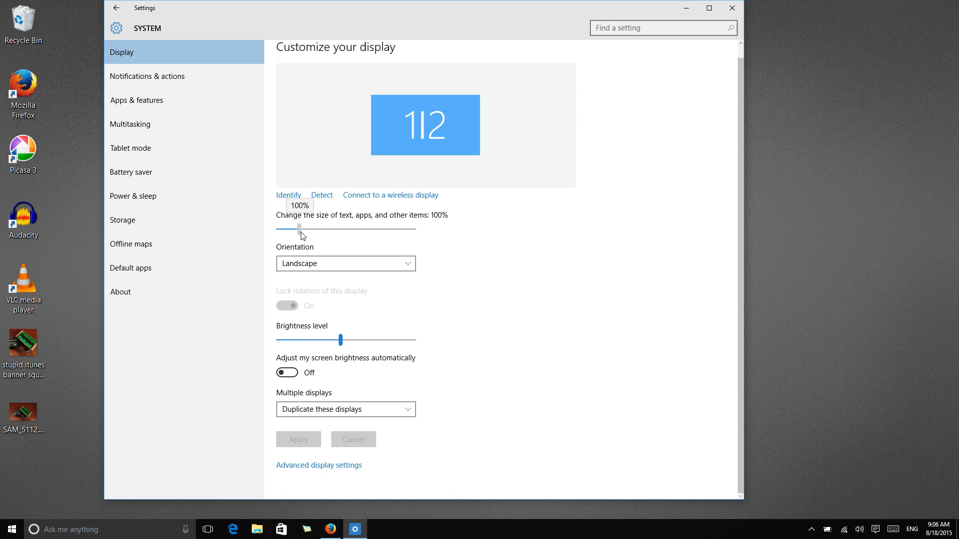
drag(299, 226, 313, 226)
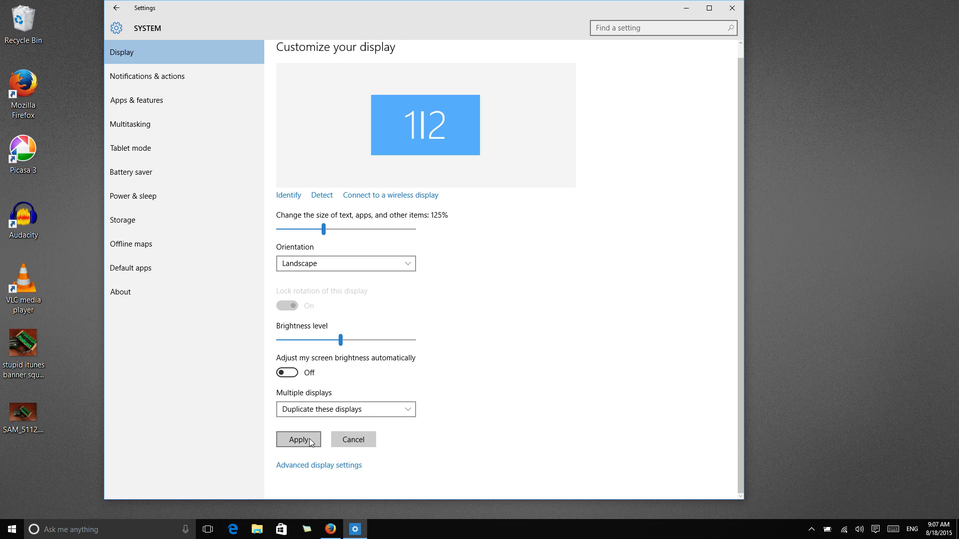
click(298, 439)
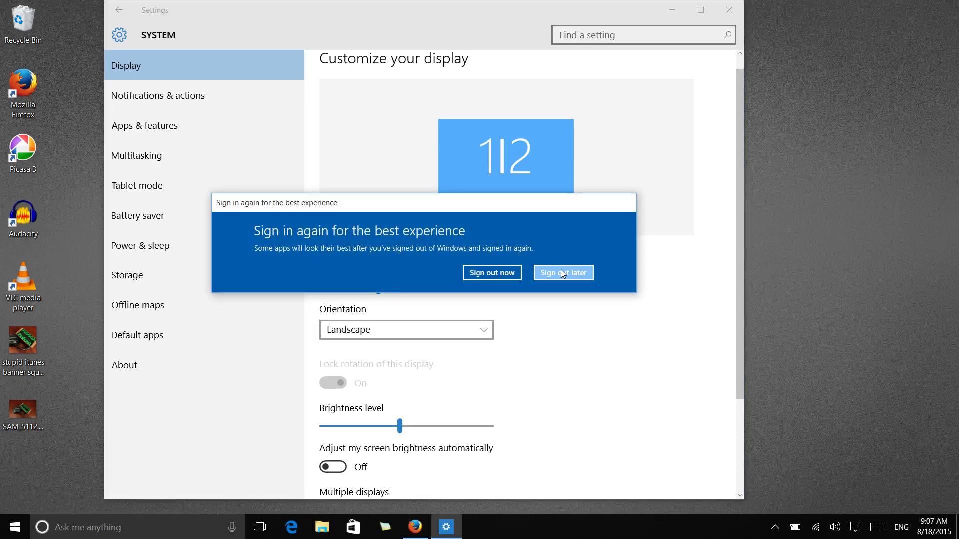
click(561, 272)
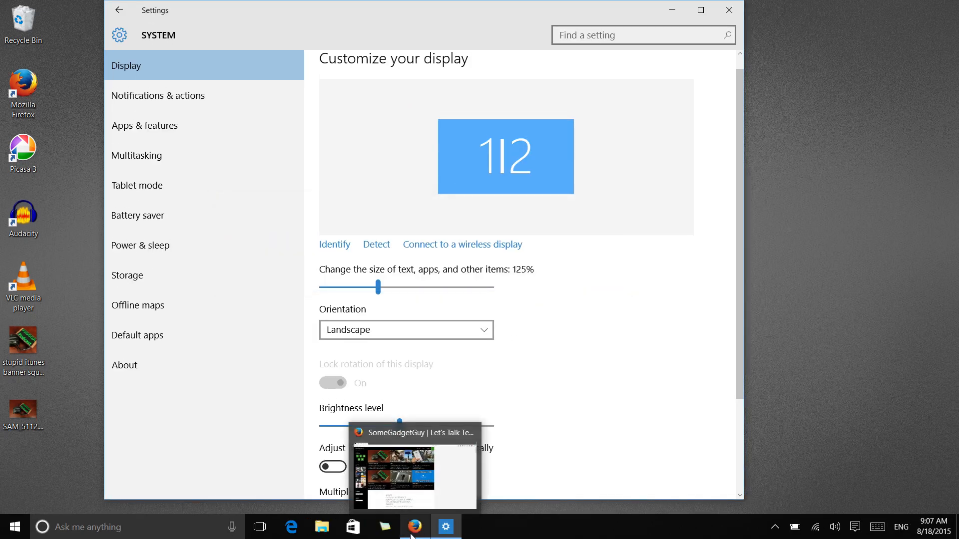
Inspect Firefox's toolbar on SomeGadgetGuy at 125%, then return to Display settings.
click(414, 526)
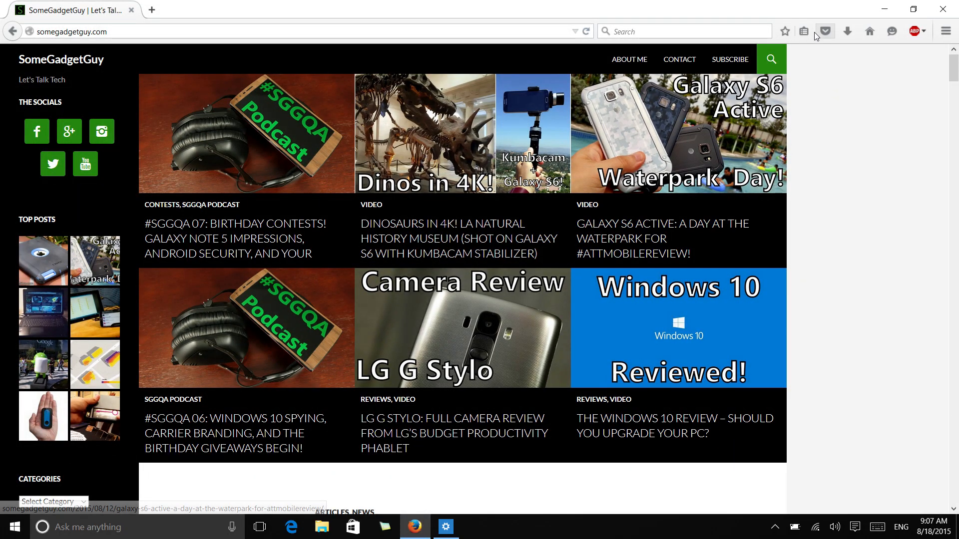
mouse_move(870, 31)
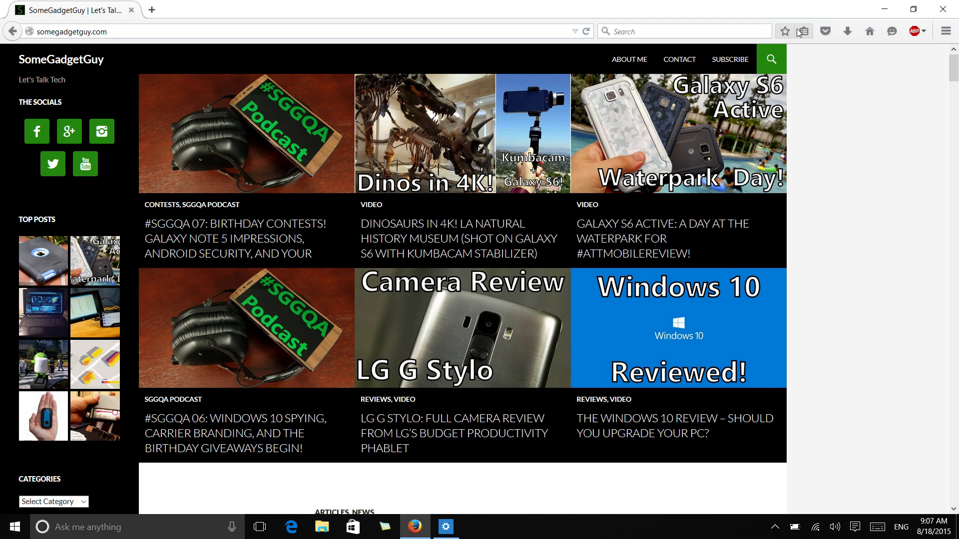
mouse_move(815, 36)
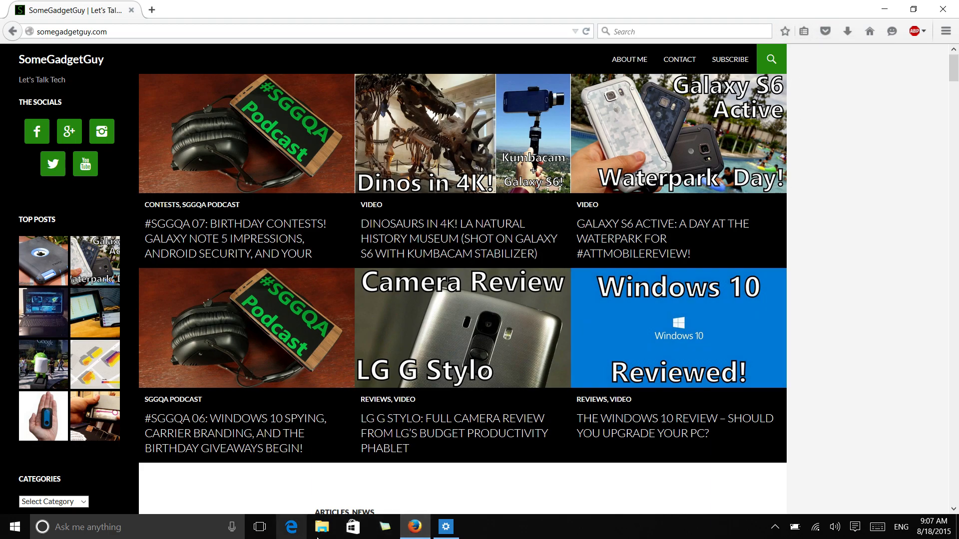
mouse_move(415, 527)
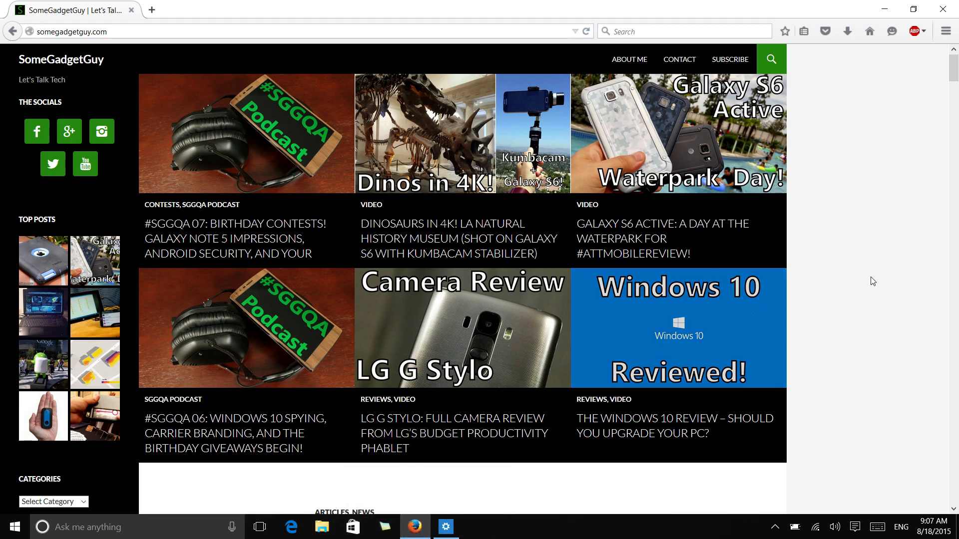
click(445, 527)
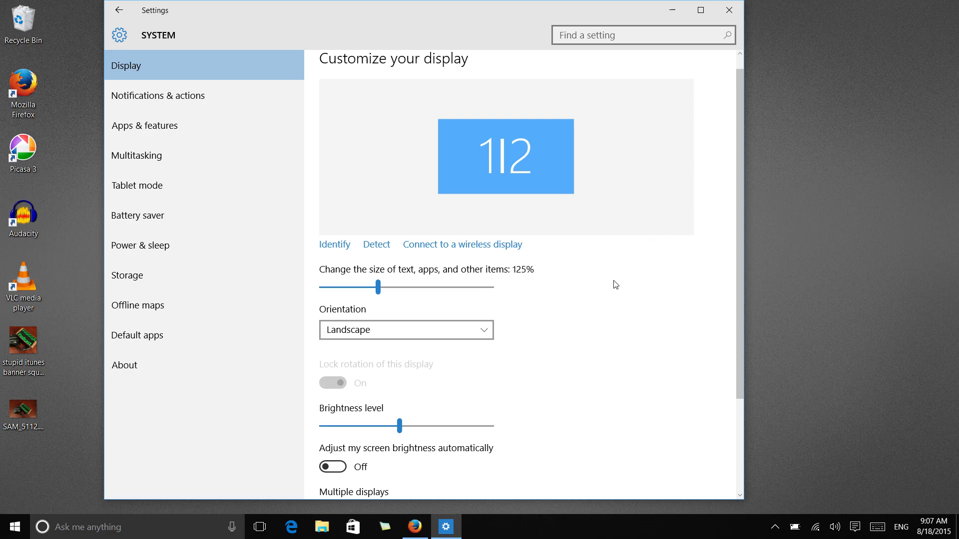
mouse_move(593, 358)
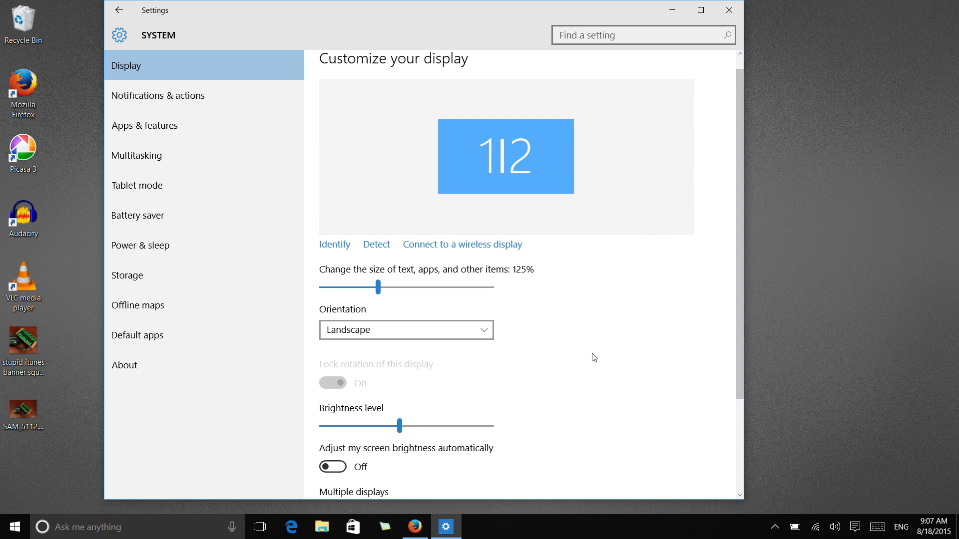
mouse_move(456, 349)
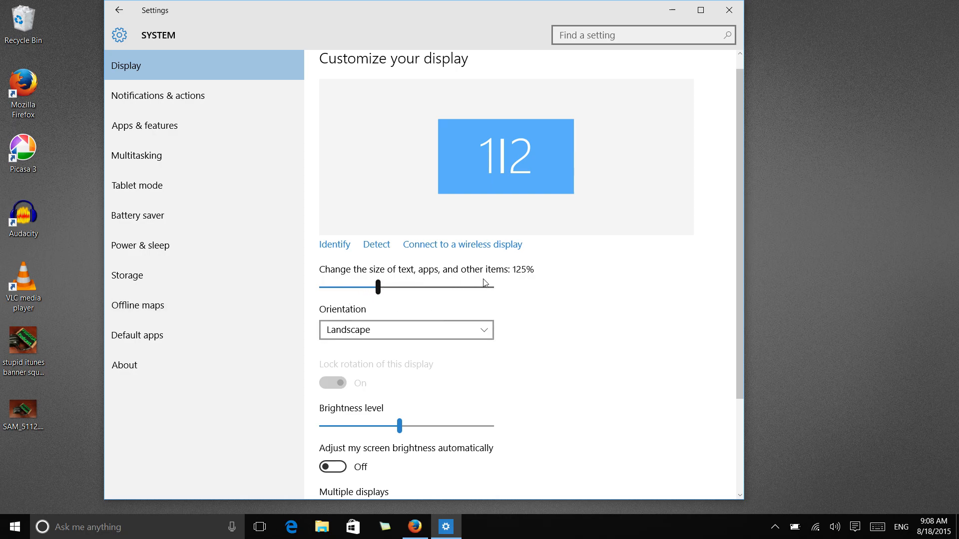
mouse_move(528, 319)
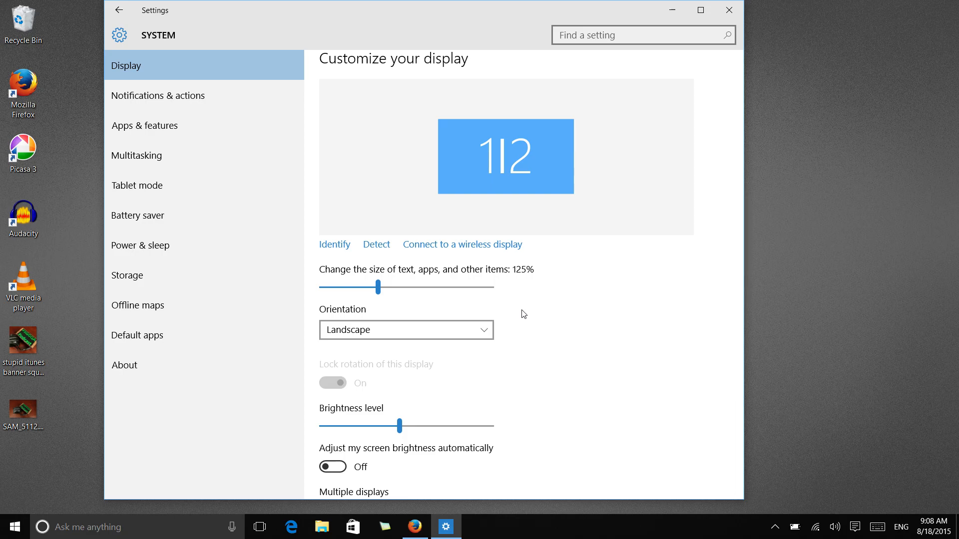
click(415, 527)
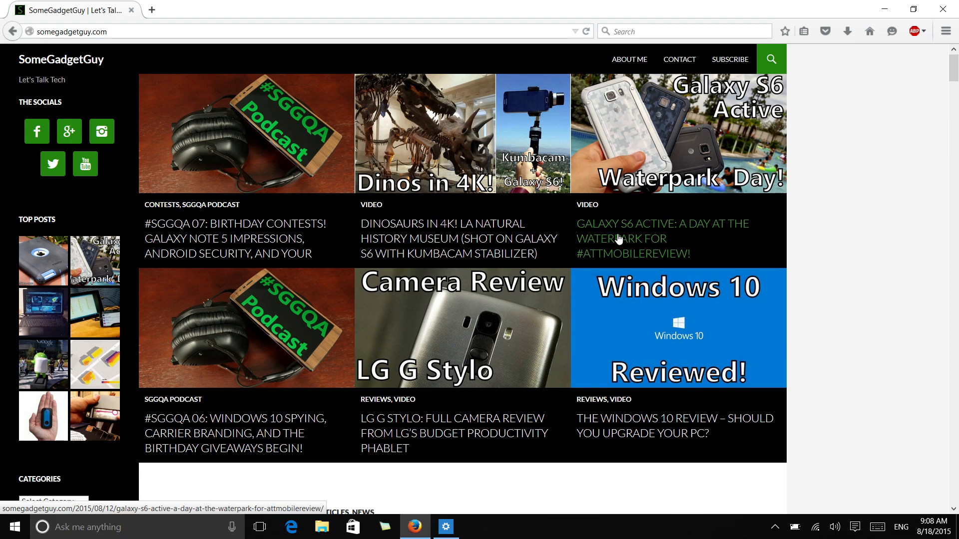
mouse_move(638, 210)
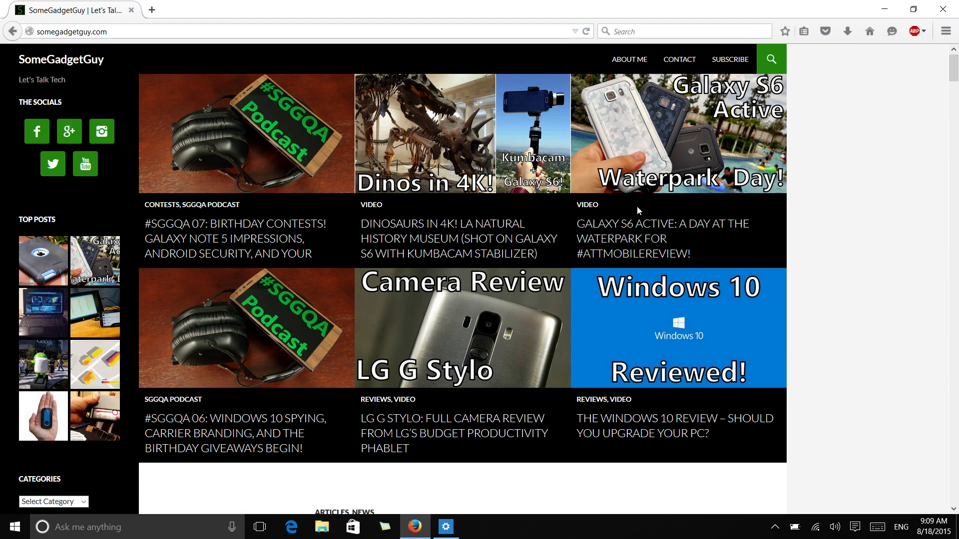